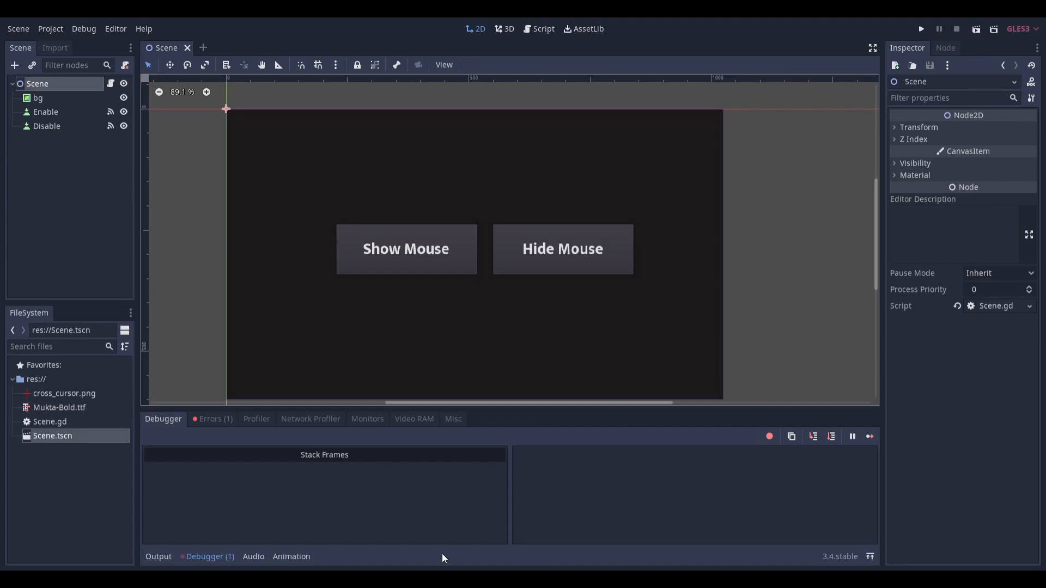
- In Scene.gd, call Input.set_mouse_mode with MOUSE_MODE_HIDDEN in Disable and MOUSE_MODE_VISIBLE in Enable
click(543, 29)
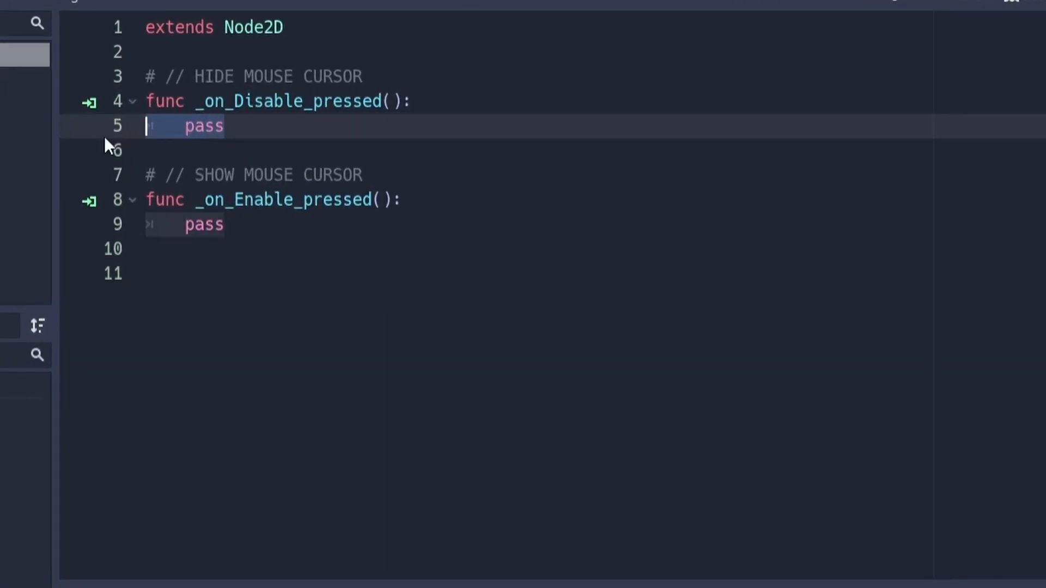
text(Input.set_mouse_mode(Input.MOUSE_MODE_HIDDEN))
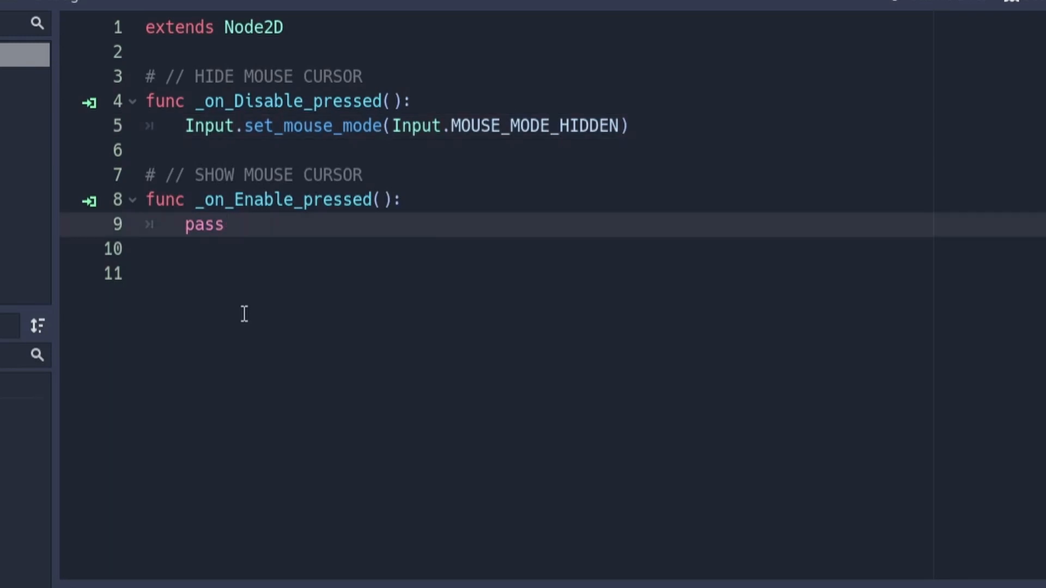
text(Input.set_mouse_mode(Input.MOUSE_MODE_VISIBLE))
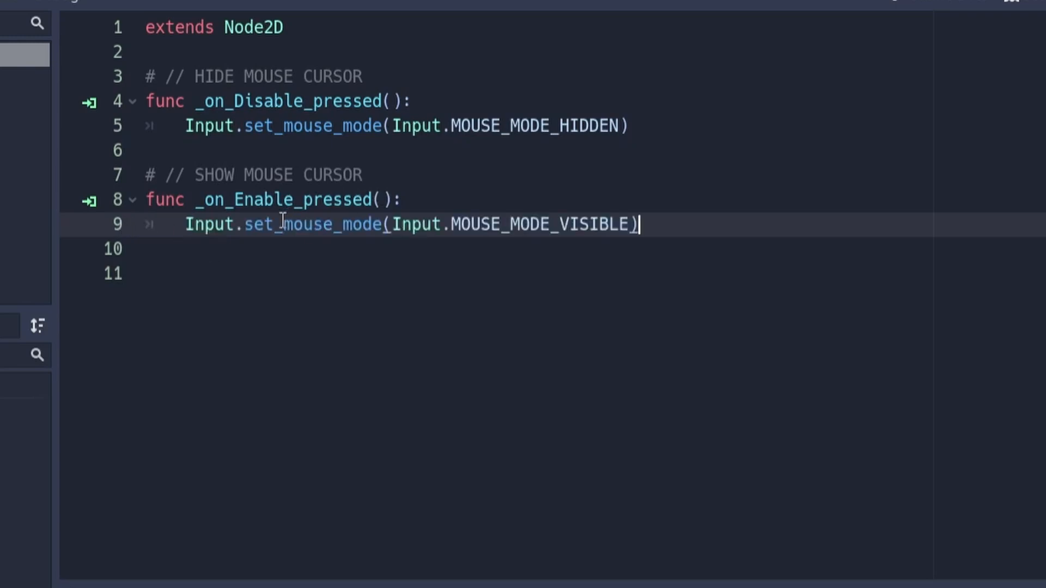
mouse_move(587, 212)
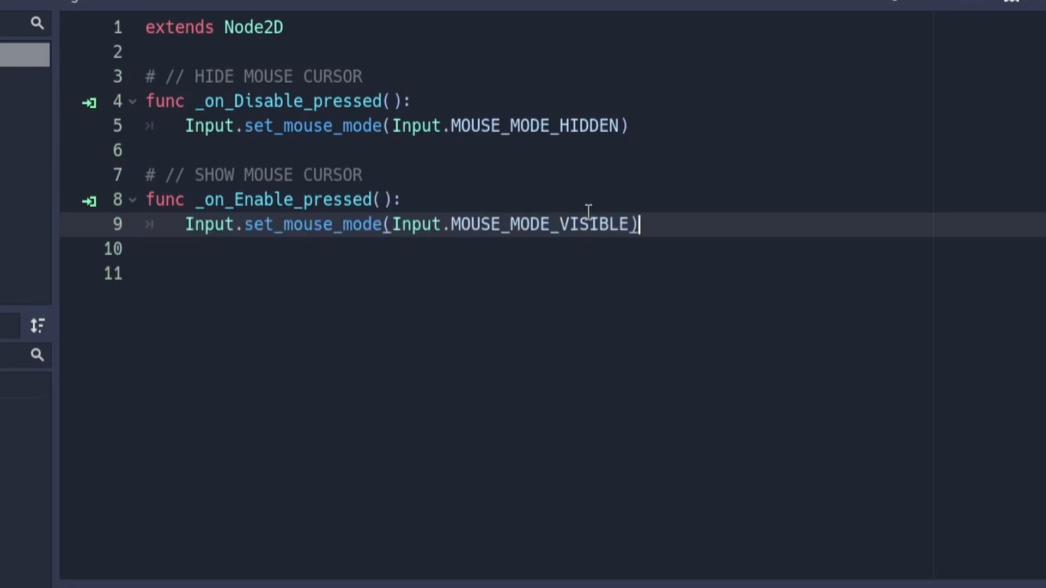